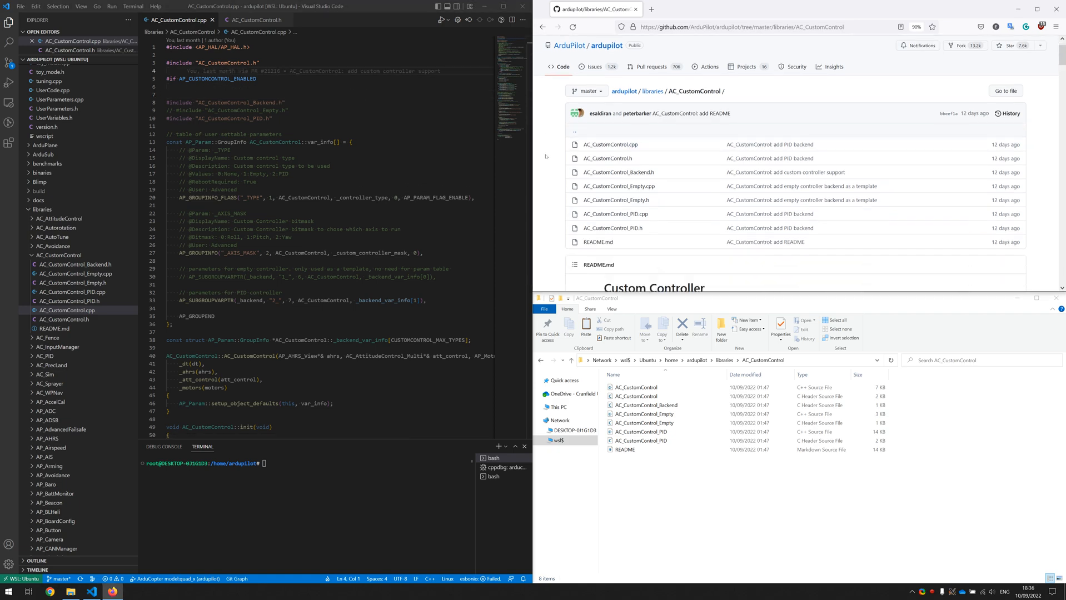
Step: Scroll the AC_CustomControl README to the 'How To Add New Custom Controller' section
{"action": "scroll", "scroll_direction": "down", "scroll_amount": 3}
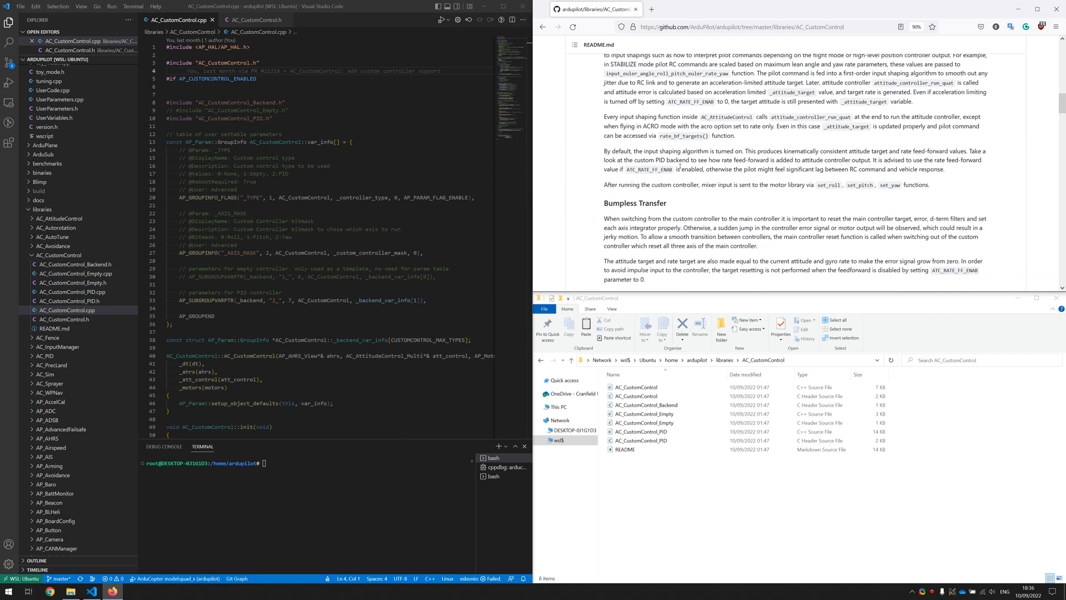
{"action": "scroll", "scroll_direction": "down", "scroll_amount": 3}
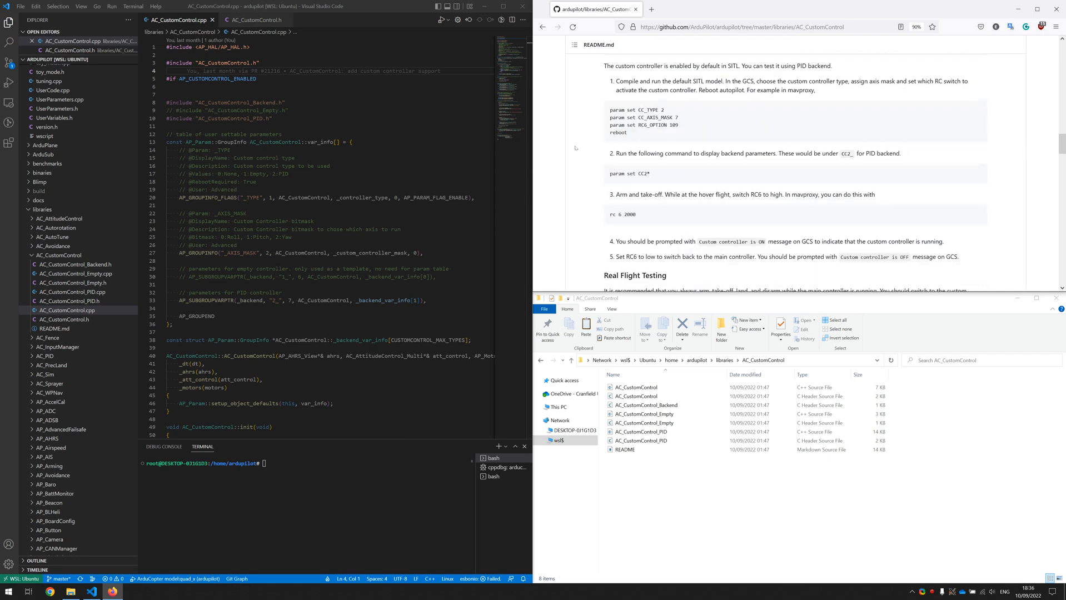
{"action": "scroll", "scroll_direction": "down", "scroll_amount": 3}
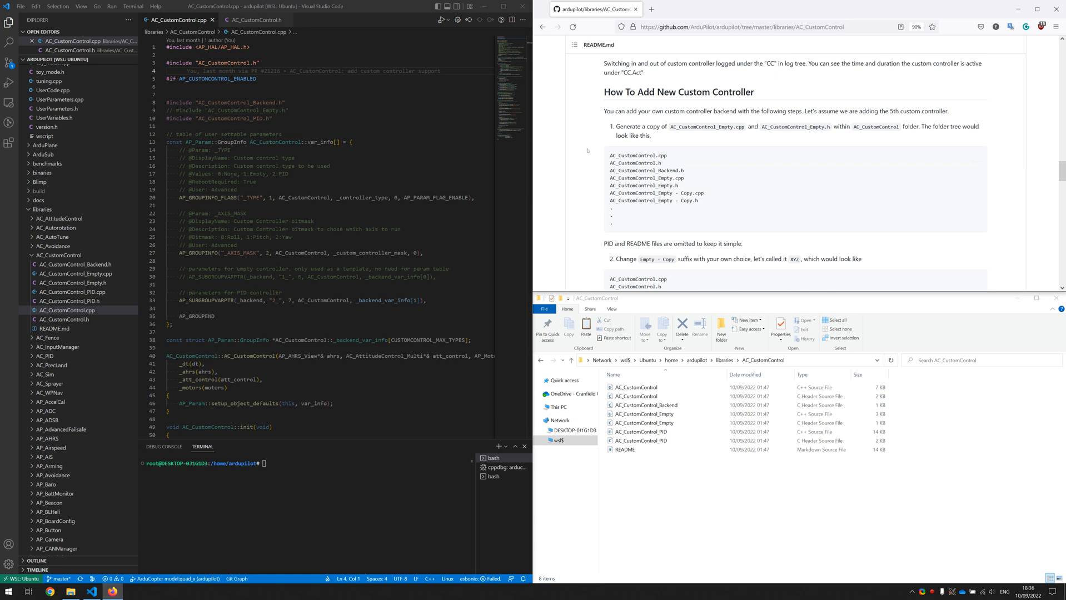
Step: Copy AC_CustomControl_Empty .cpp and .h and rename both copies to AC_CustomControl_XYZ
{"action": "left_click", "coordinate": [645, 423]}
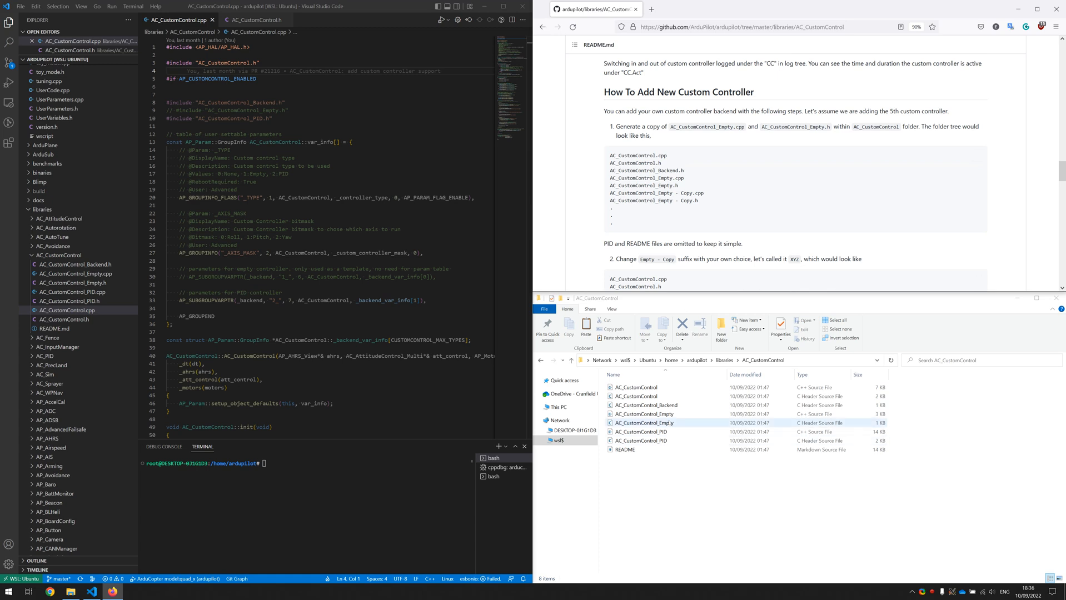
{"action": "left_click", "coordinate": [644, 413]}
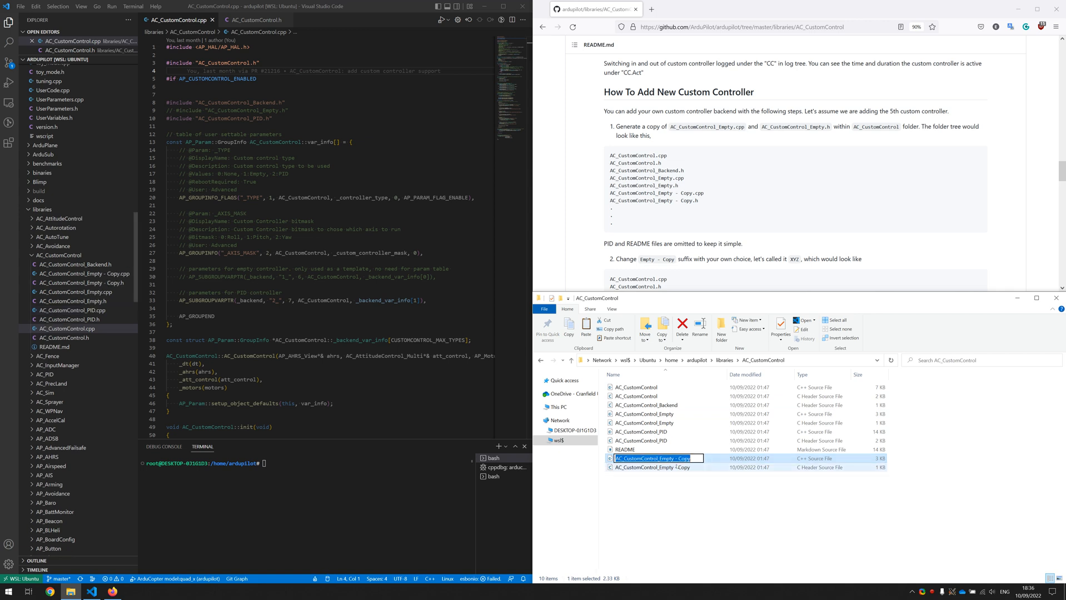
{"action": "left_click", "coordinate": [652, 467]}
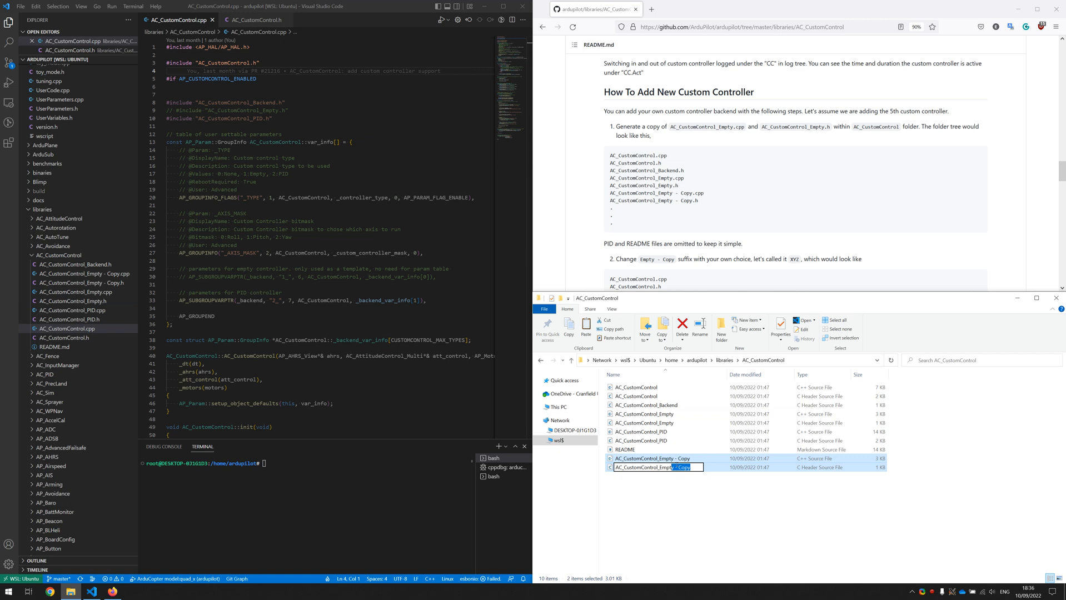
{"action": "type", "text": "AC_CustomControl_XYZ"}
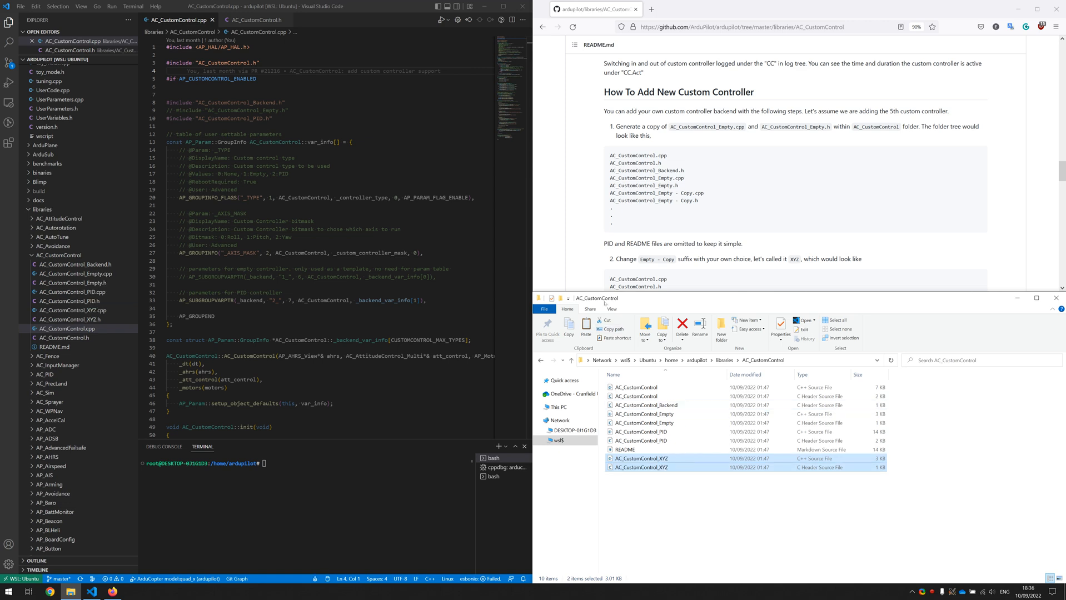
{"action": "scroll", "scroll_direction": "down", "scroll_amount": 3}
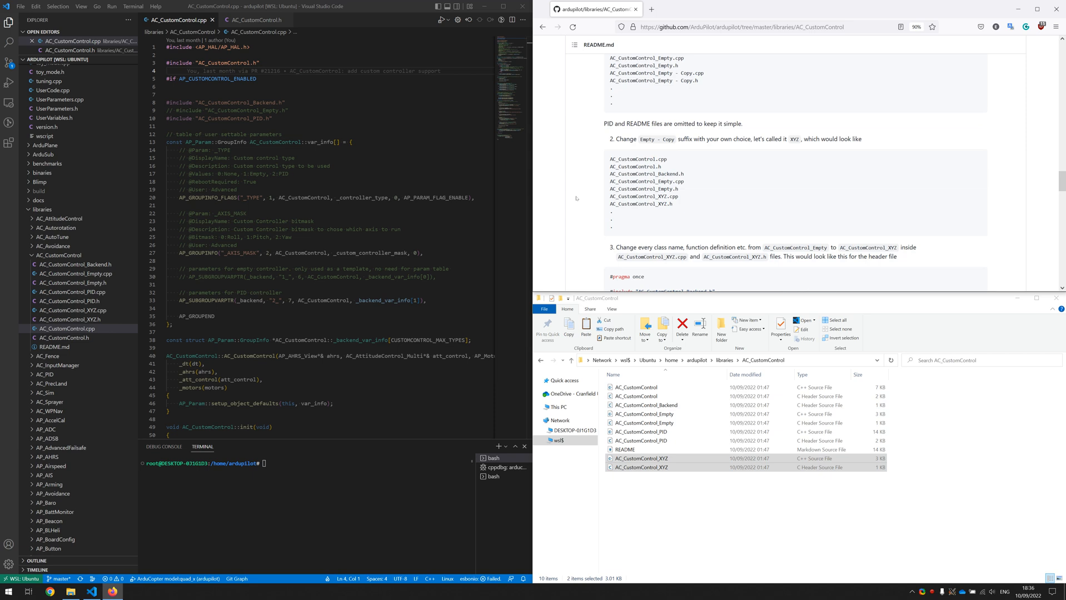
{"action": "scroll", "scroll_direction": "down", "scroll_amount": 3}
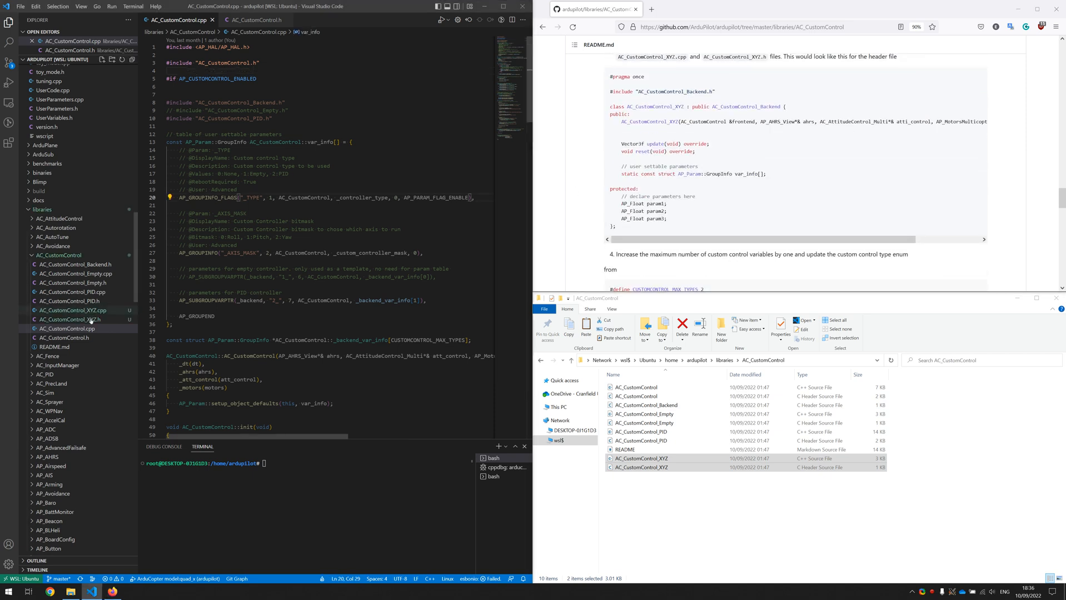
Step: Replace every 'Empty' with 'XYZ' in AC_CustomControl_XYZ.h and .cpp
{"action": "left_click", "coordinate": [72, 328]}
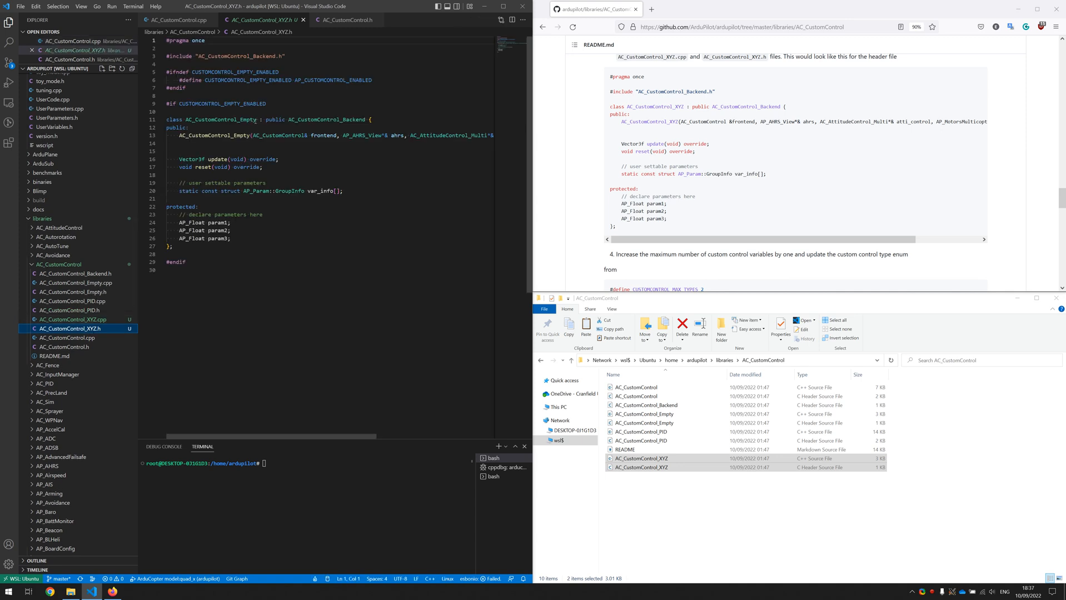
{"action": "double_click", "coordinate": [243, 120]}
{"action": "type", "text": "XYZ"}
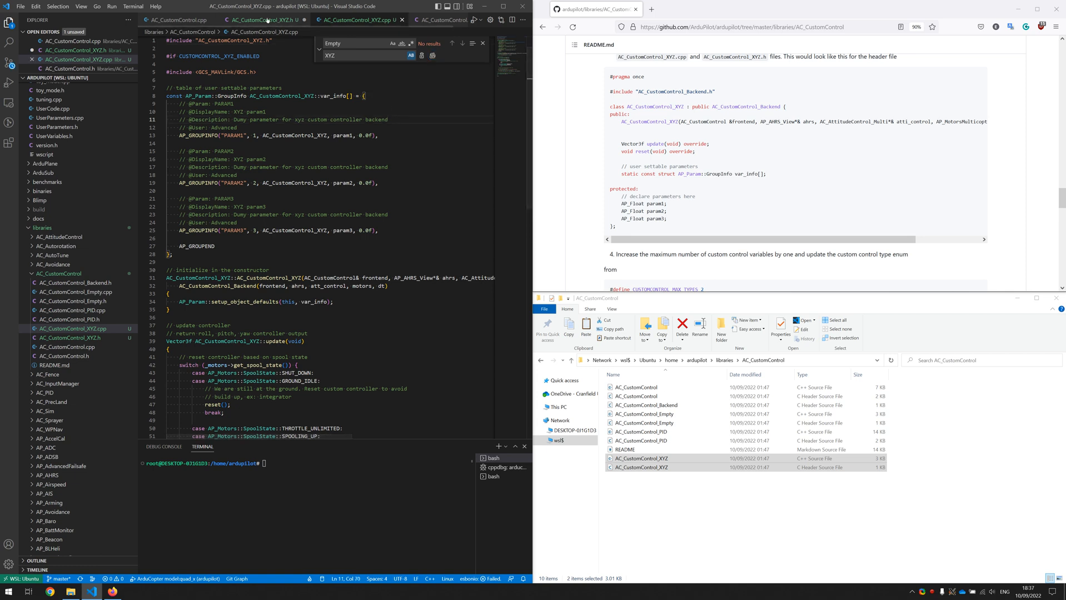
{"action": "left_click", "coordinate": [261, 20]}
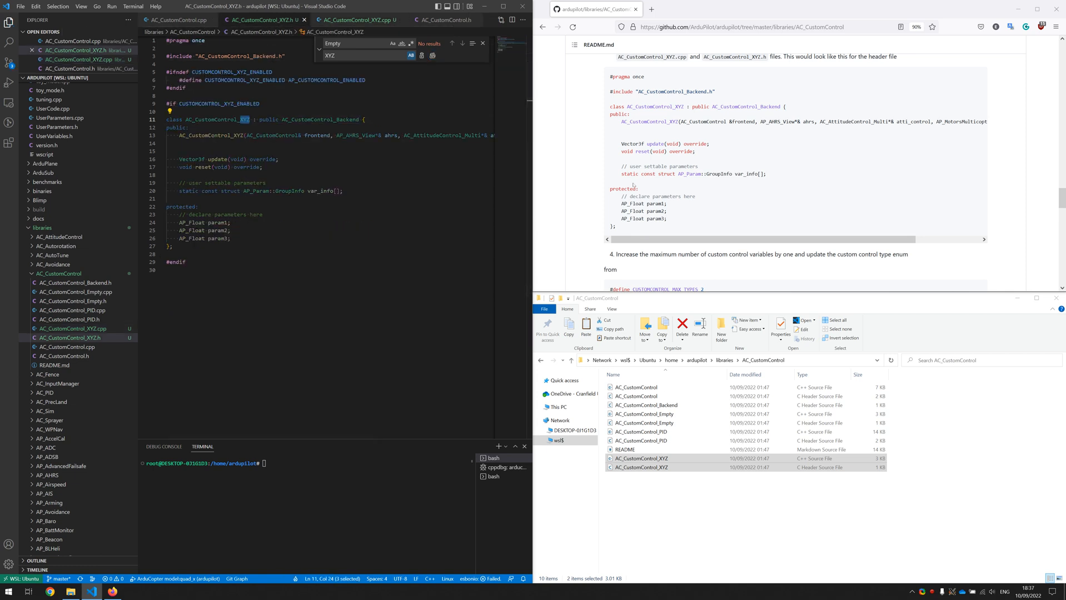
{"action": "scroll", "scroll_direction": "down", "scroll_amount": 3}
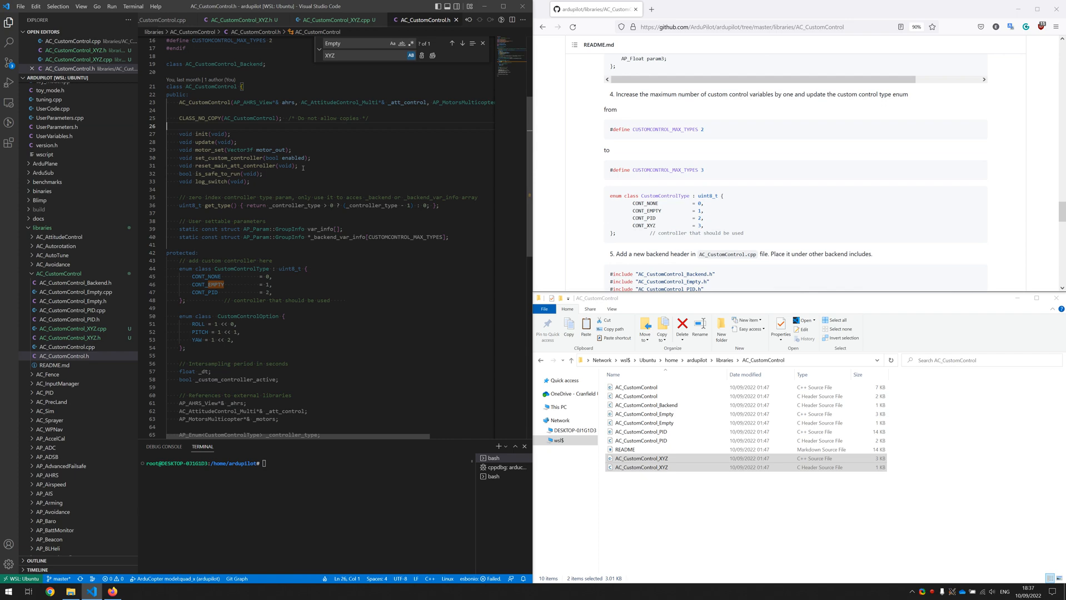
Step: Add CONT_XYZ = 3 to the control-type enum in AC_CustomControl.h and move to AC_CustomControl.cpp
{"action": "scroll", "scroll_direction": "up", "scroll_amount": 3}
{"action": "type", "text": "3"}
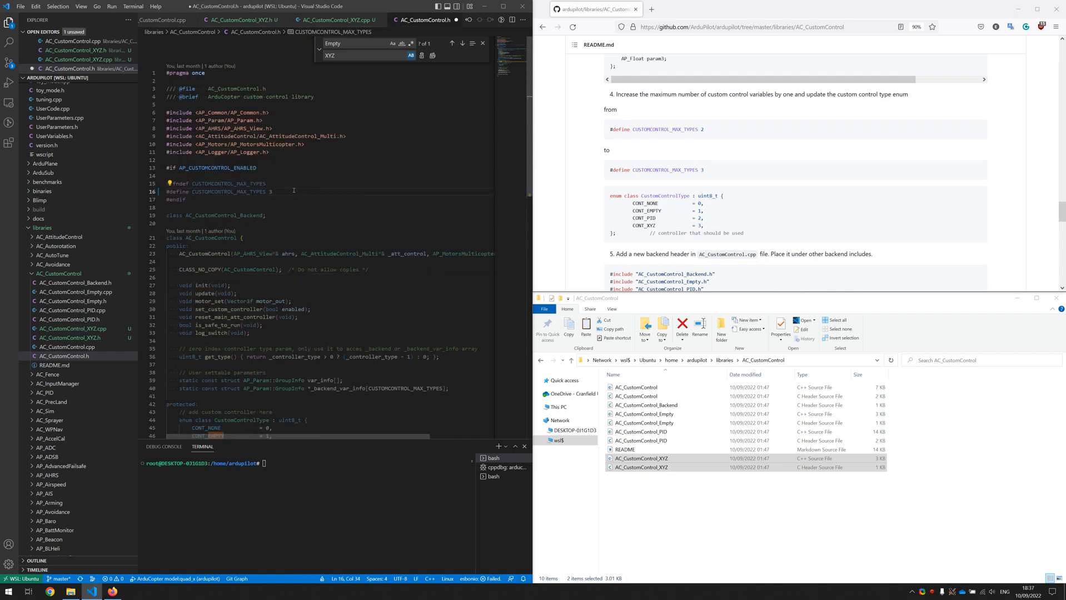
{"action": "scroll", "scroll_direction": "down", "scroll_amount": 3}
{"action": "type", "text": "CONT"}
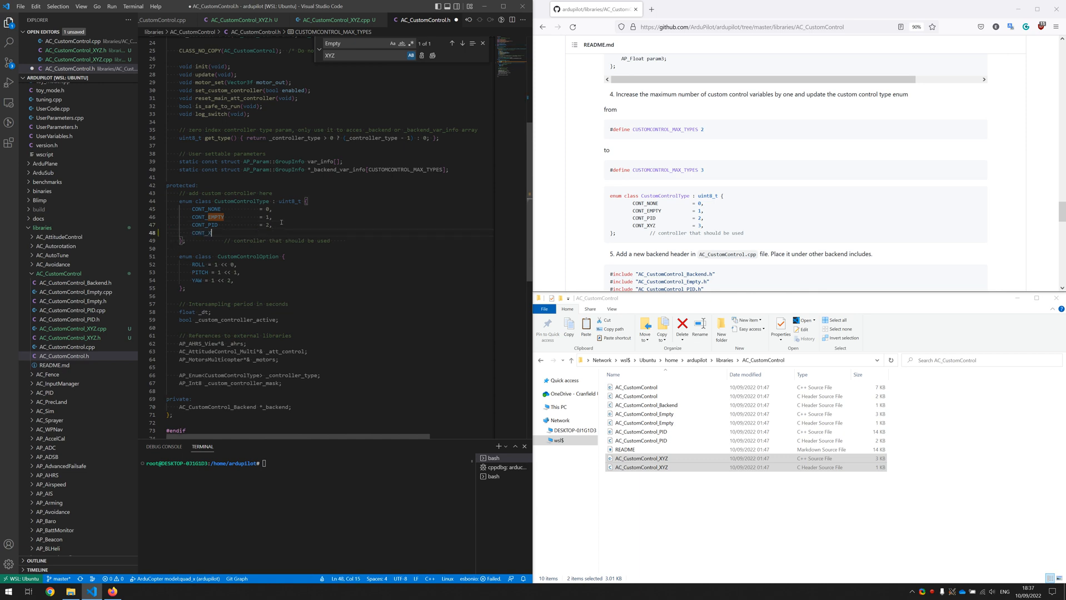
{"action": "type", "text": "_XYZ             = 3,"}
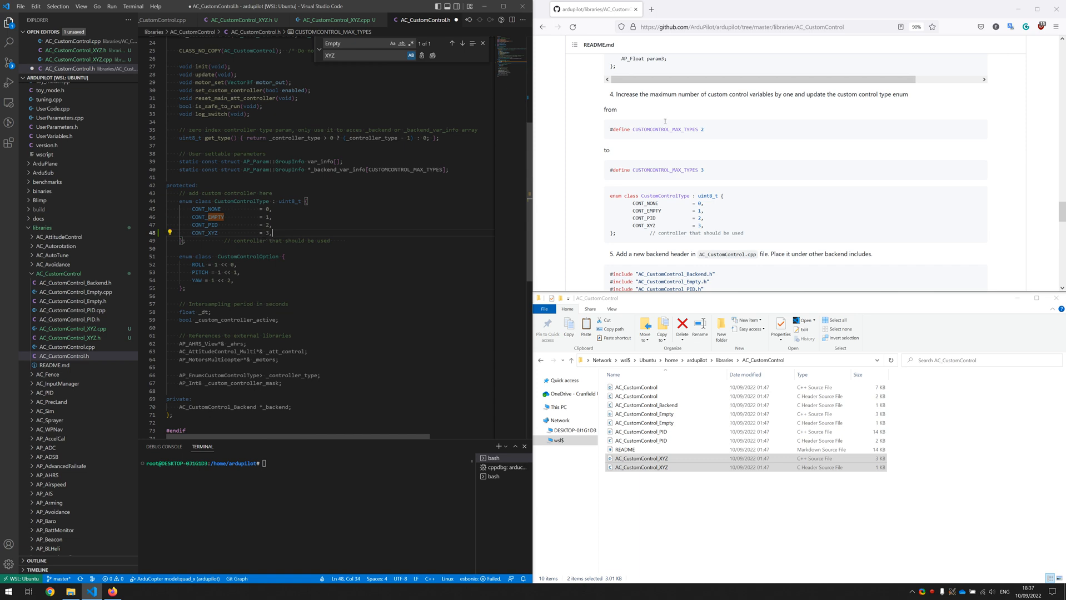
{"action": "scroll", "scroll_direction": "down", "scroll_amount": 3}
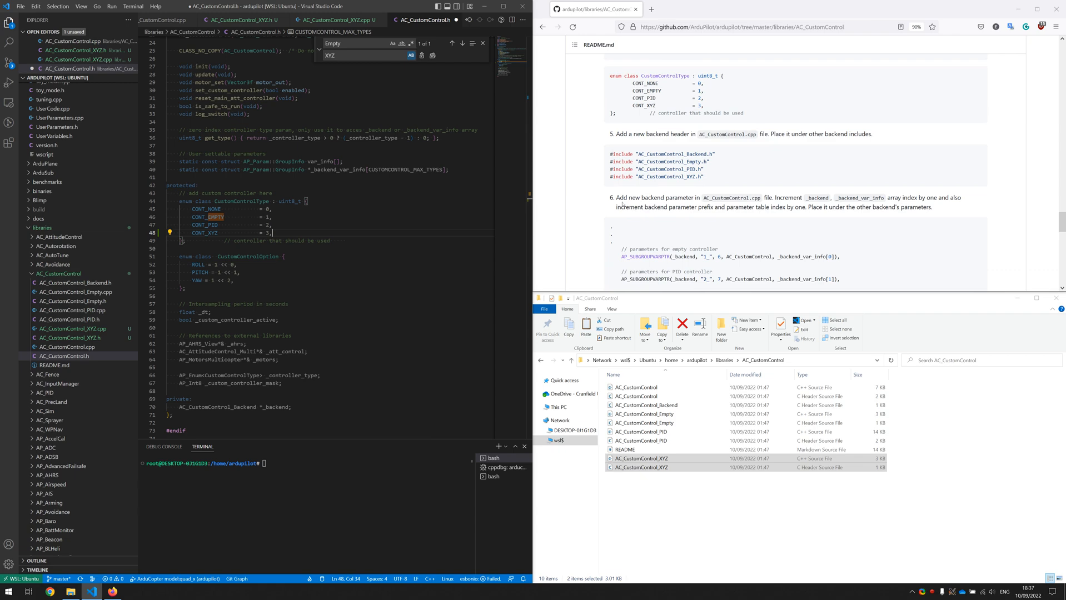
{"action": "left_click", "coordinate": [198, 185]}
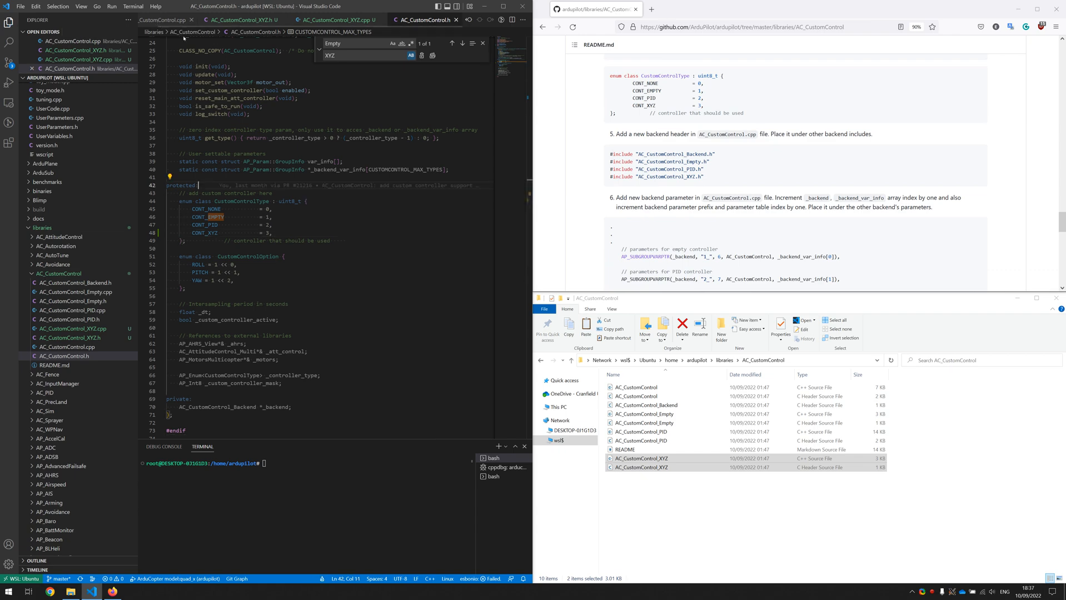
{"action": "left_click", "coordinate": [174, 19]}
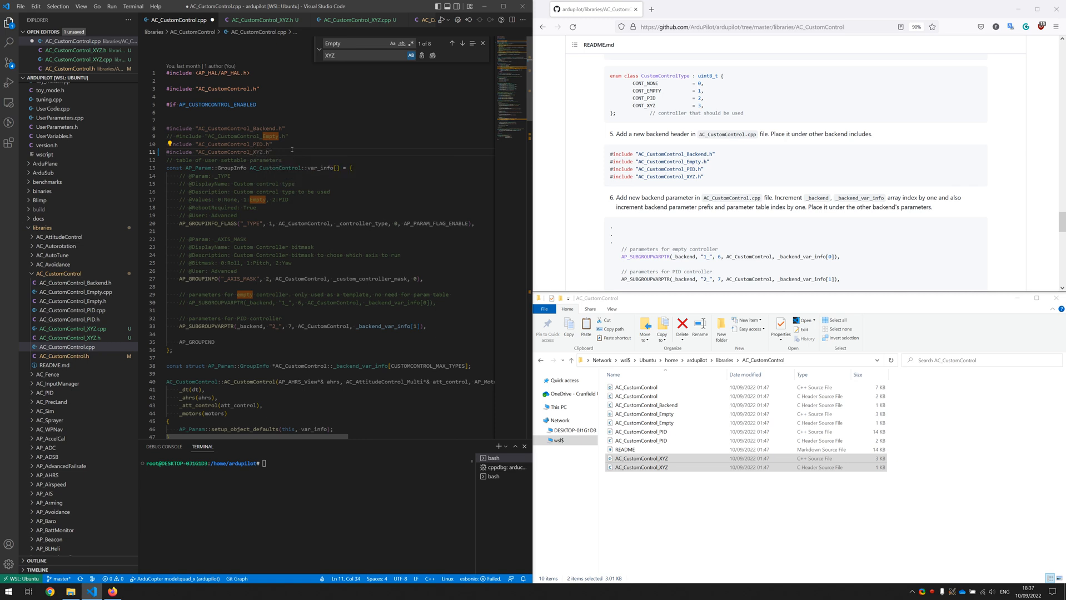
Step: Add an AP_SUBGROUPVARPTR "3_" entry with _backend_var_info[2] and a CONT_XYZ init case creating AC_CustomControl_XYZ
{"action": "scroll", "scroll_direction": "down", "scroll_amount": 3}
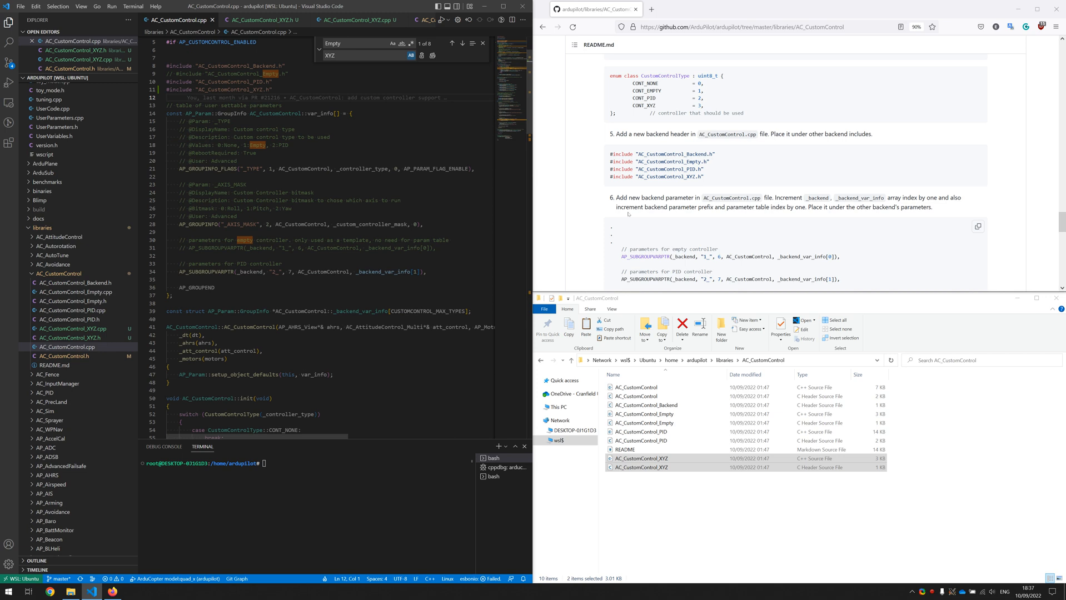
{"action": "scroll", "scroll_direction": "down", "scroll_amount": 3}
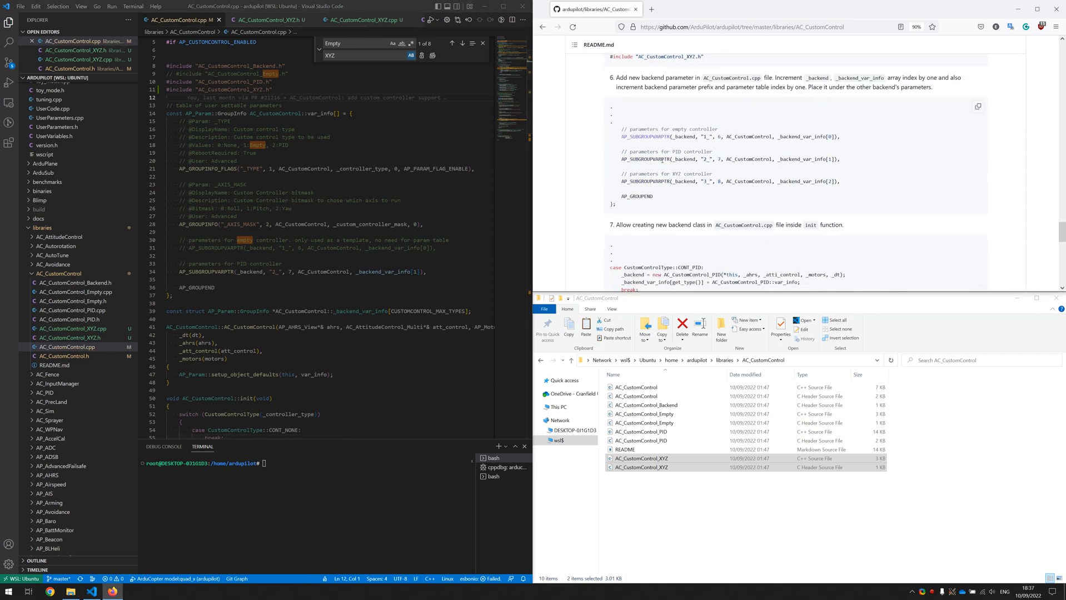
{"action": "left_click", "coordinate": [424, 272]}
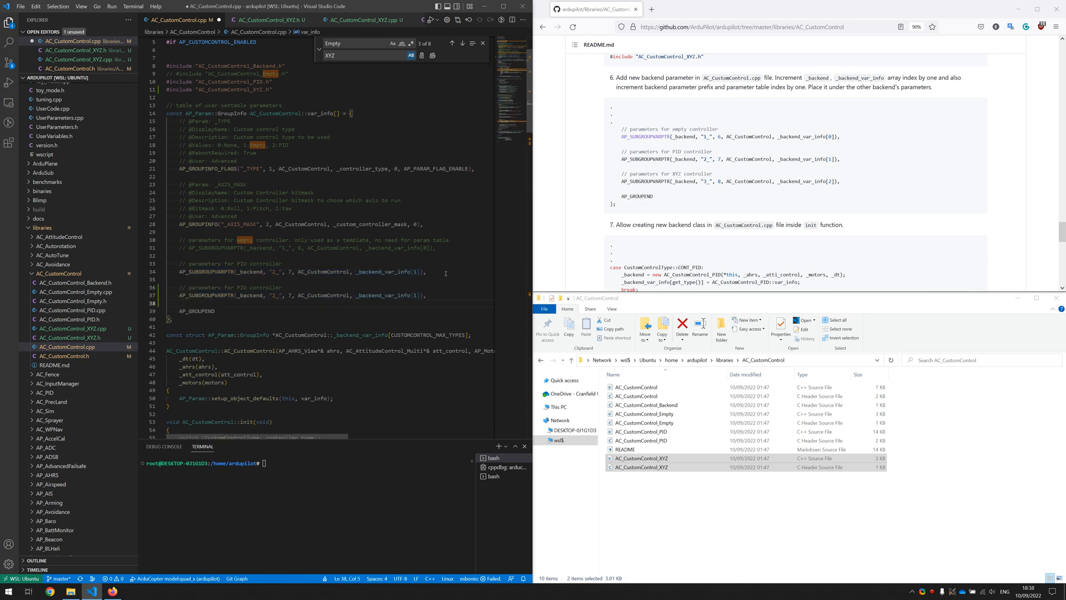
{"action": "left_click", "coordinate": [235, 286]}
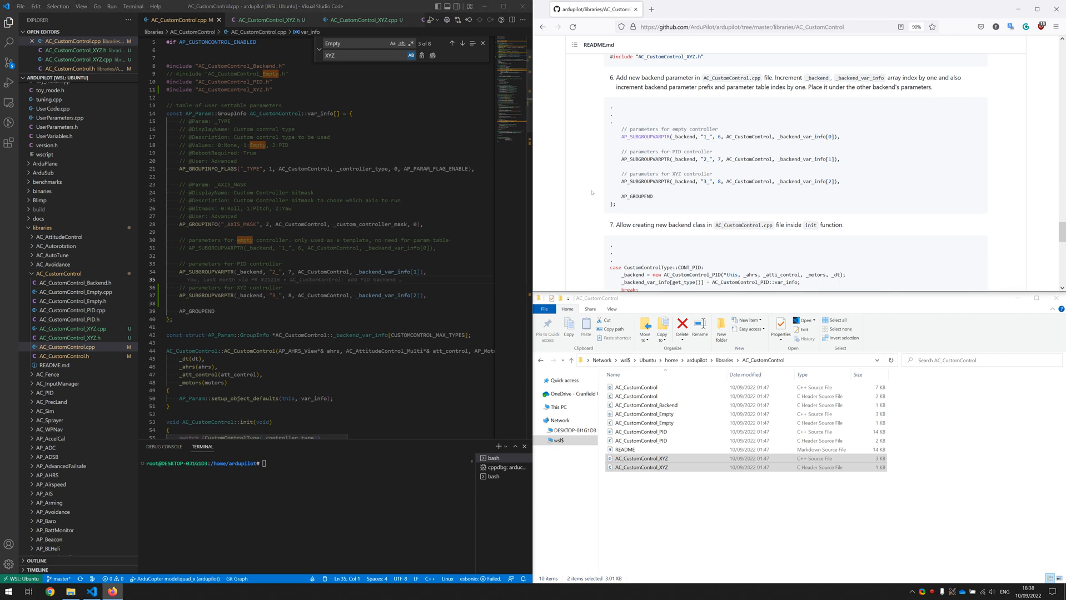
{"action": "scroll", "scroll_direction": "down", "scroll_amount": 3}
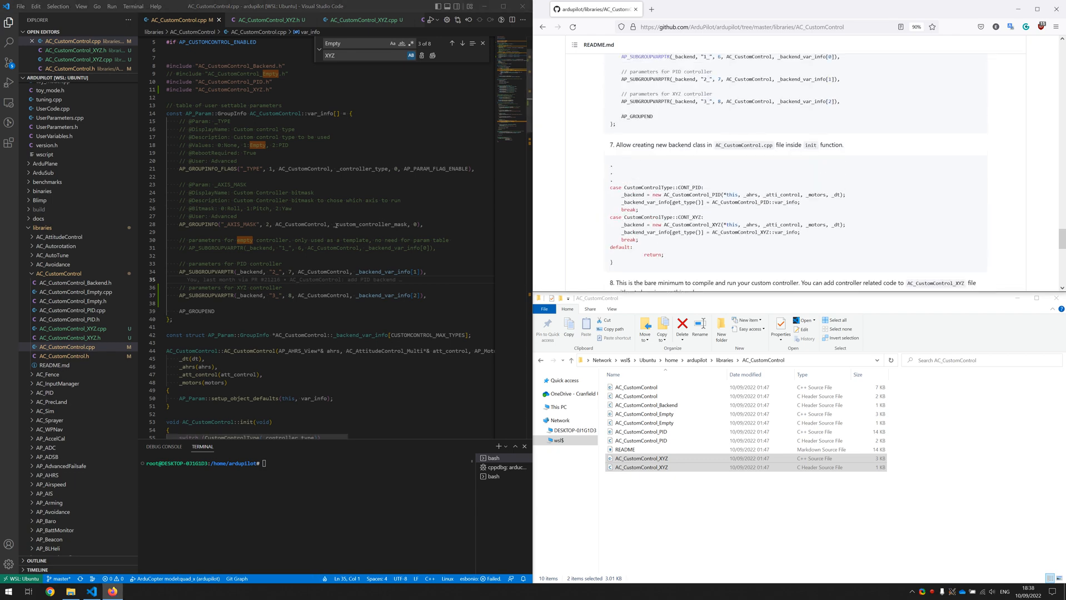
{"action": "scroll", "scroll_direction": "down", "scroll_amount": 3}
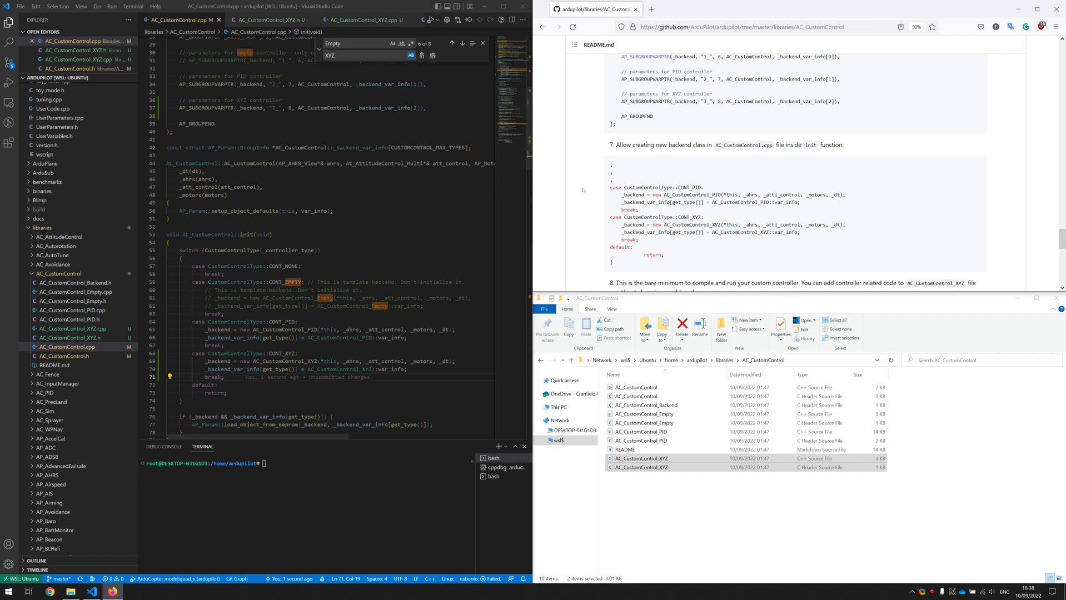
Step: Build ArduCopter for SITL and wait for 'build' finished successfully
{"action": "scroll", "scroll_direction": "down", "scroll_amount": 3}
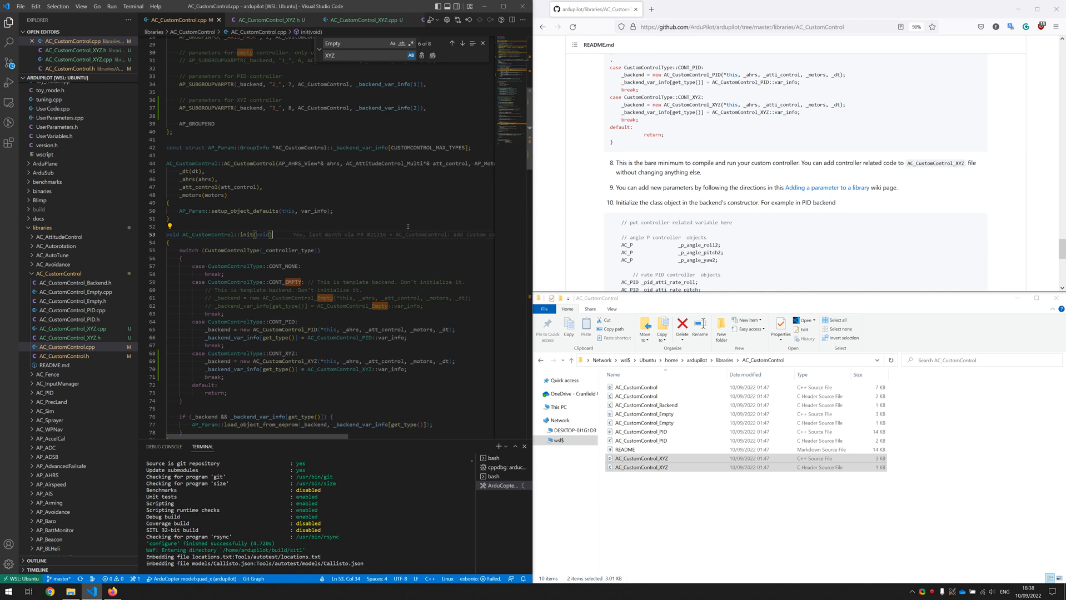
{"action": "scroll", "scroll_direction": "down", "scroll_amount": 3}
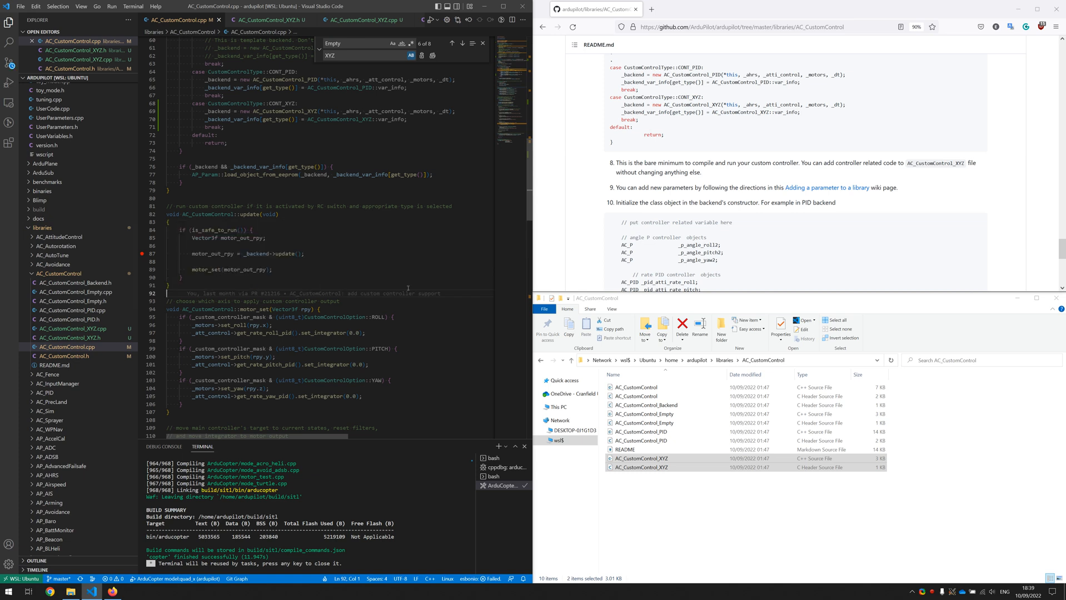
{"action": "mouse_move", "coordinate": [404, 278]}
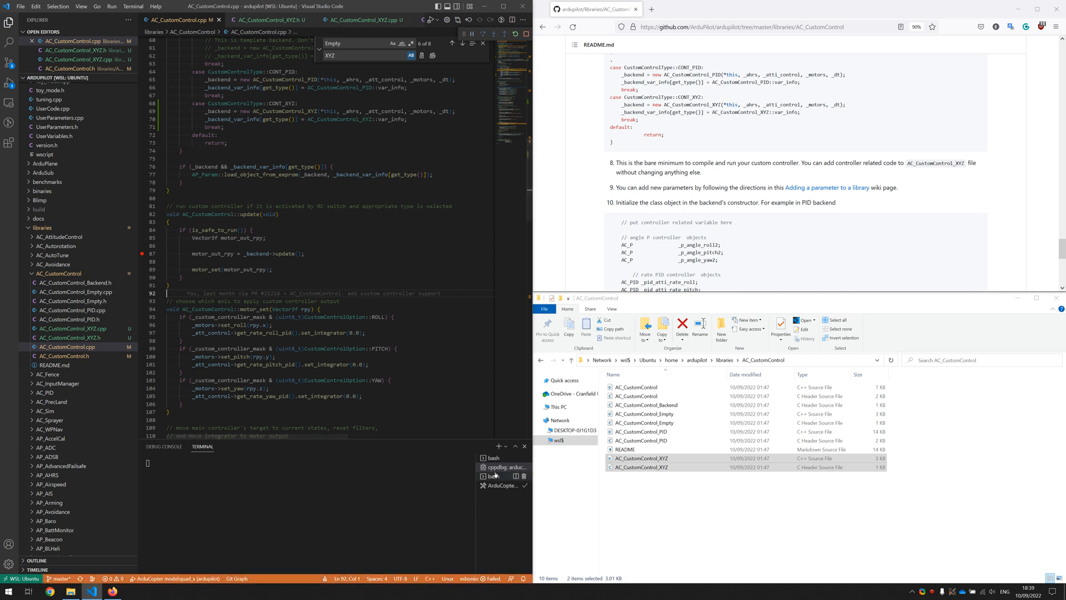
Step: In MAVProxy set CC_TYPE 3, CC_AXIS_MASK 7 and RC6_OPTION 109, then reboot the autopilot
{"action": "left_click", "coordinate": [493, 476]}
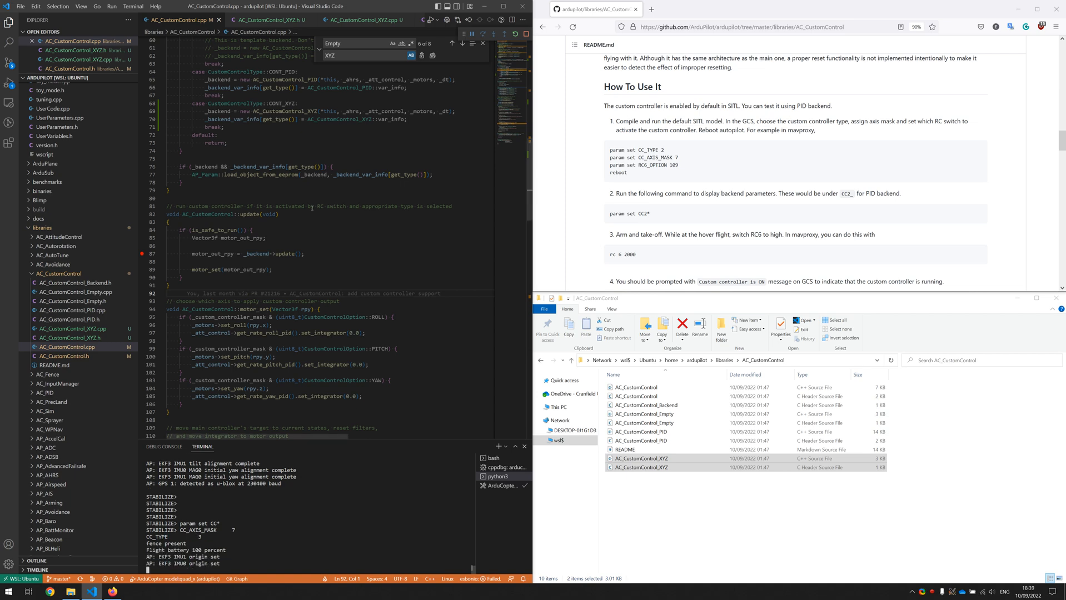
{"action": "scroll", "scroll_direction": "up", "scroll_amount": 3}
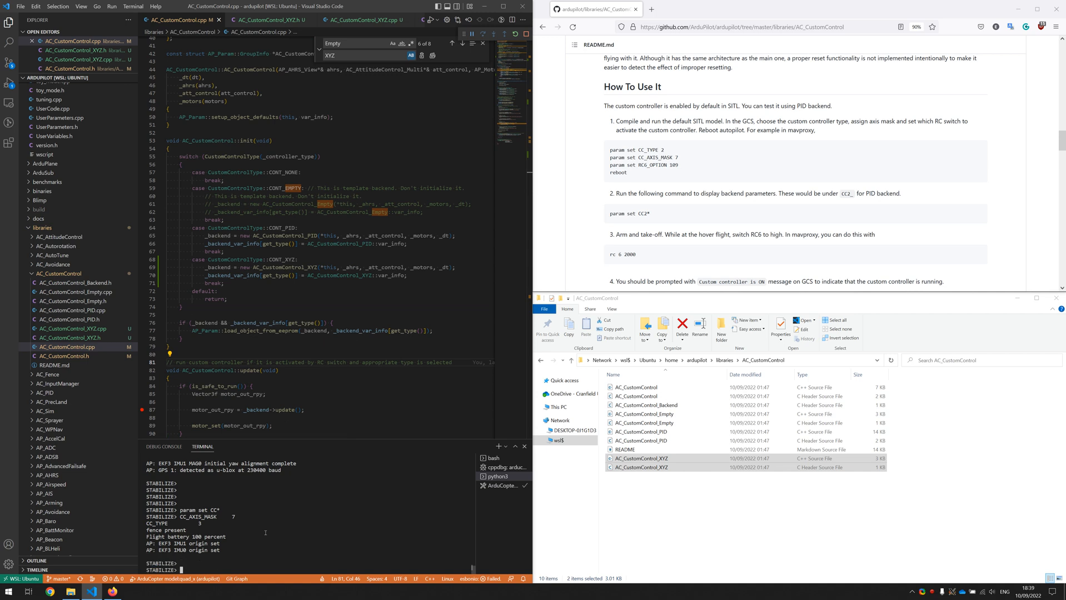
{"action": "type", "text": "param set"}
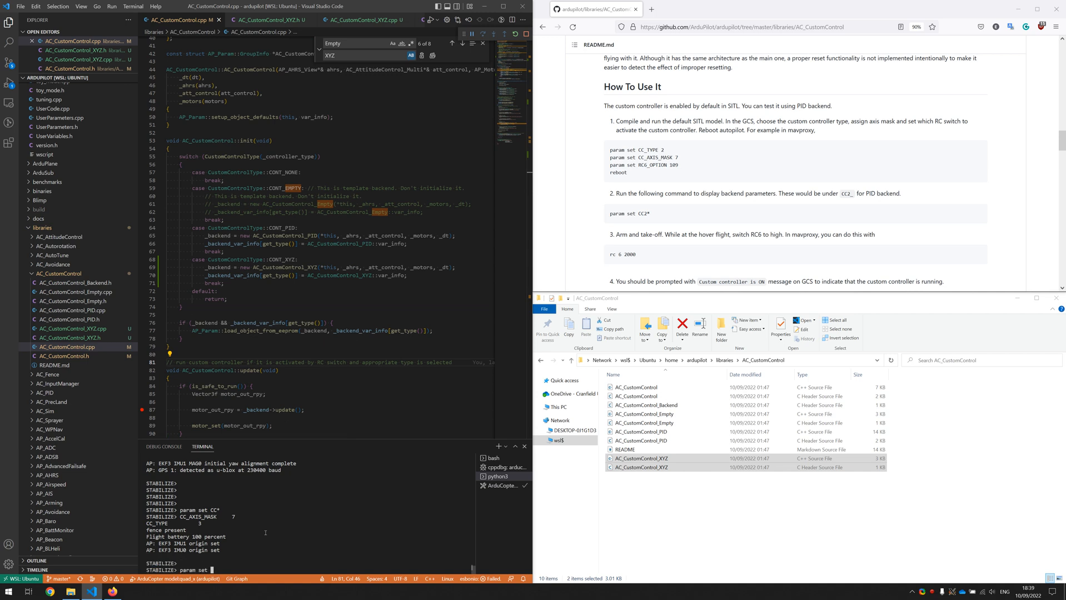
{"action": "type", "text": "RC6"}
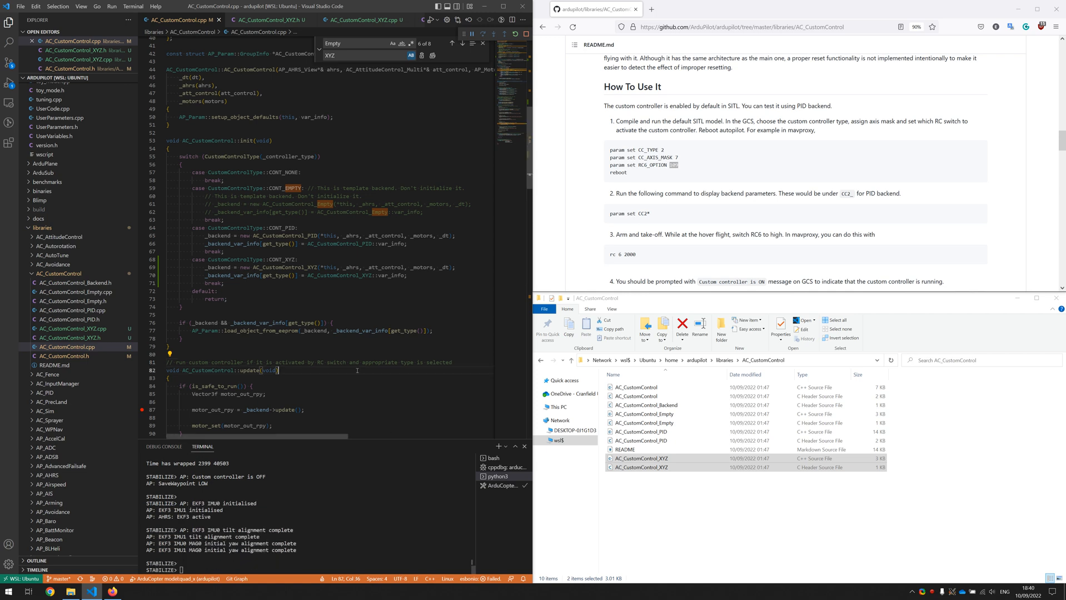
Step: Send rc 6 2000 to enable the controller, halt at the update() breakpoint, then continue execution
{"action": "scroll", "scroll_direction": "down", "scroll_amount": 3}
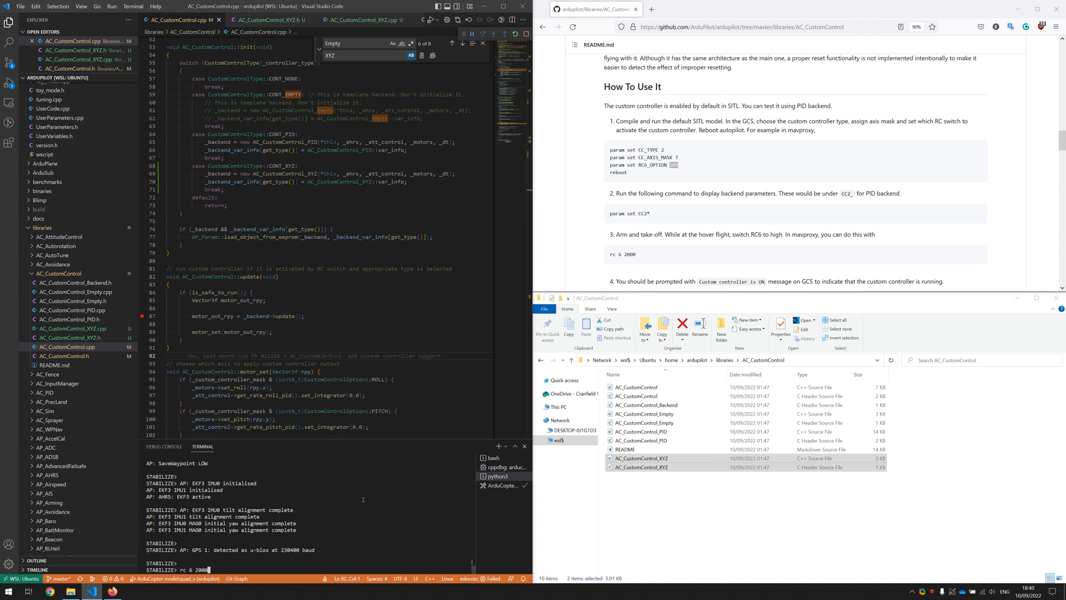
{"action": "left_click", "coordinate": [9, 63]}
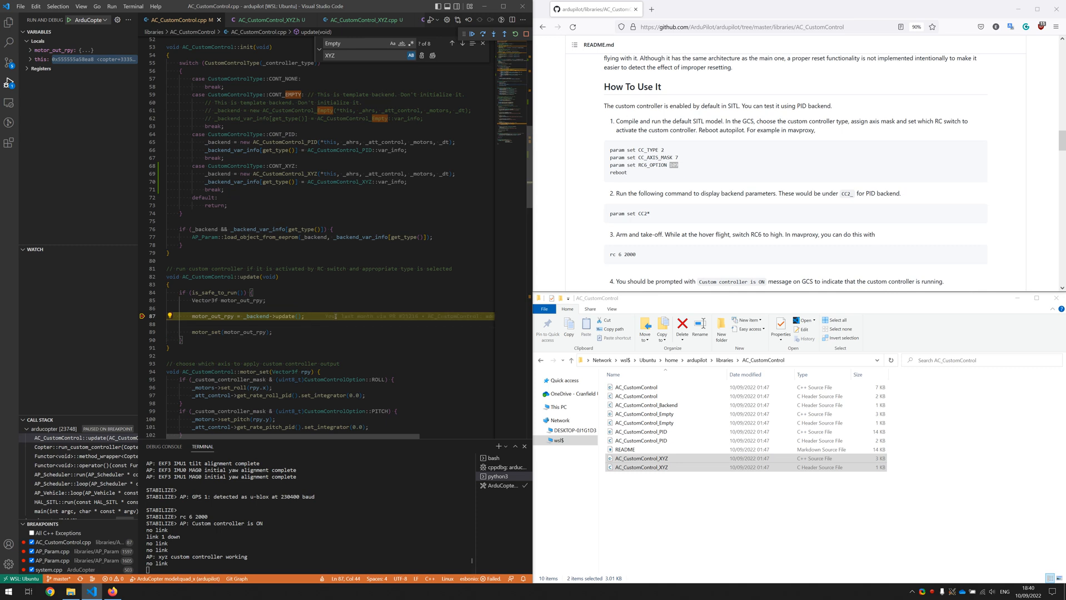
{"action": "left_click", "coordinate": [472, 34]}
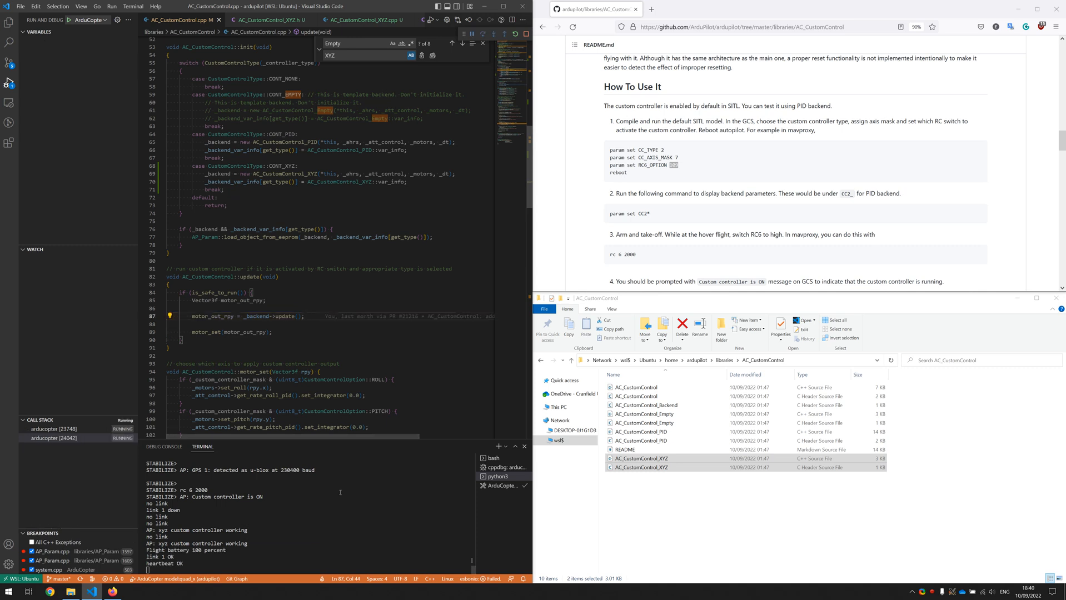